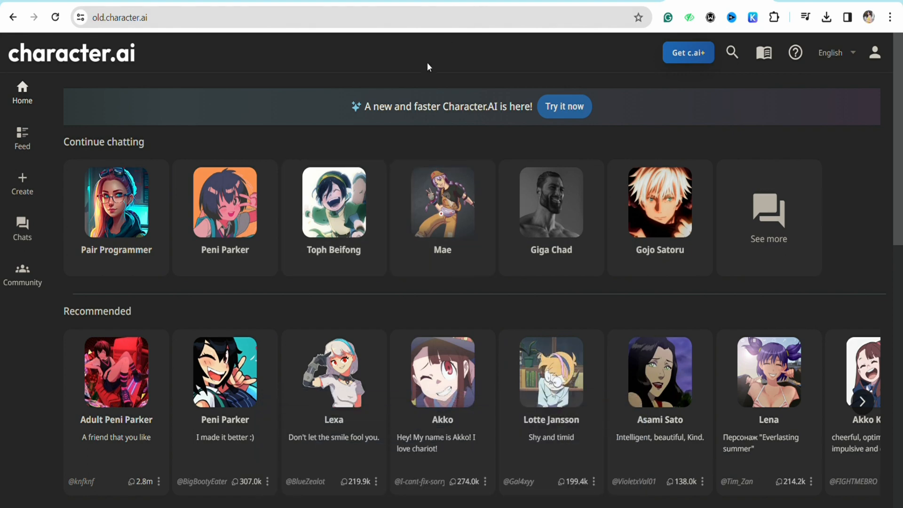
pyautogui.moveTo(495, 280)
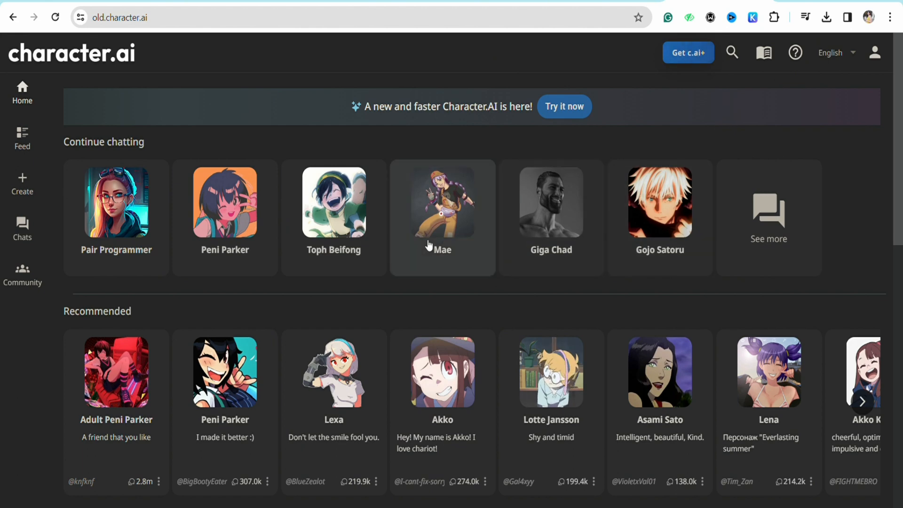
pyautogui.moveTo(628, 256)
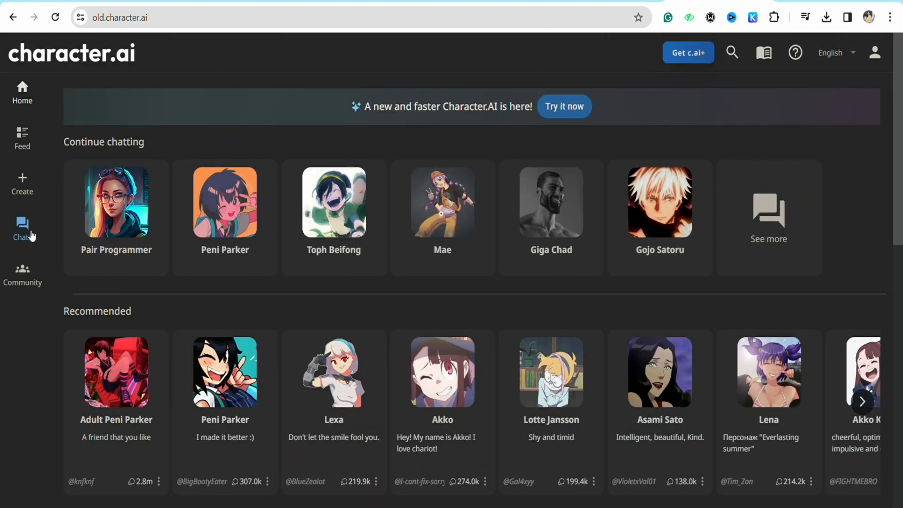
# Step: Show the Chats list with recent character conversations and the #Nowornever room
pyautogui.click(23, 229)
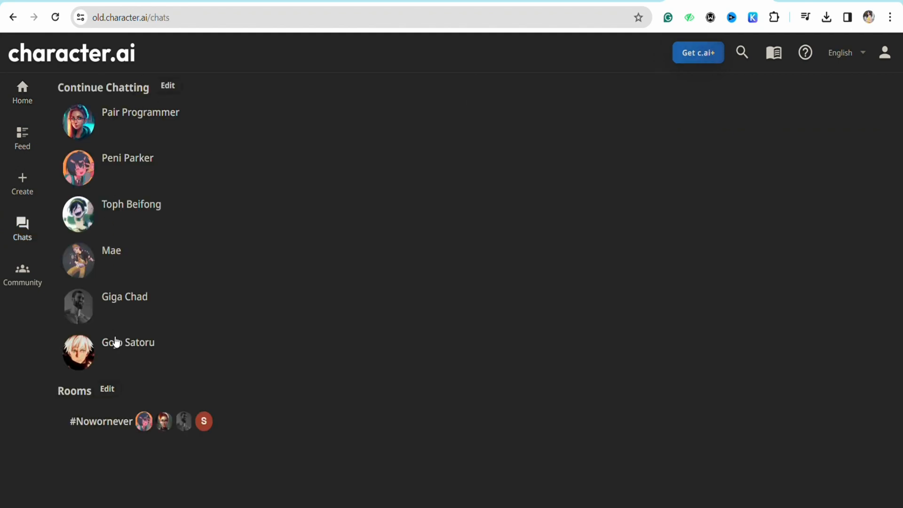
pyautogui.moveTo(242, 266)
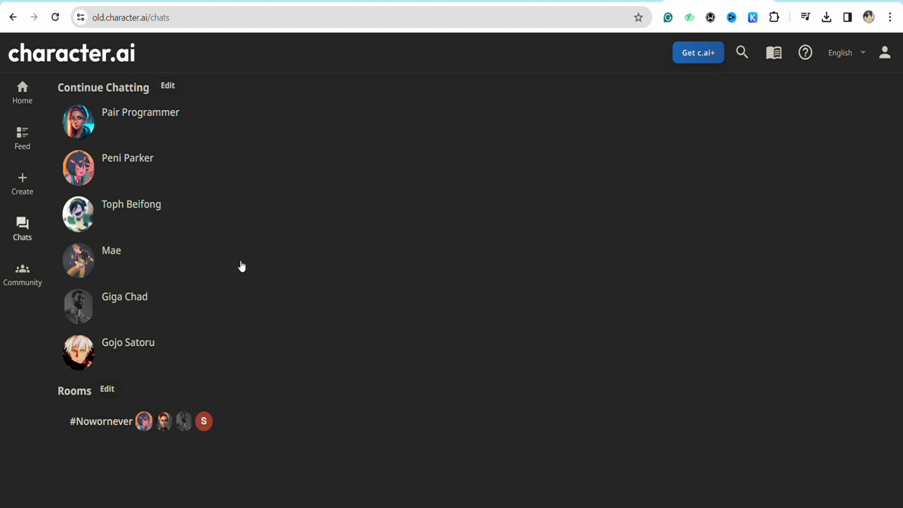
pyautogui.moveTo(85, 405)
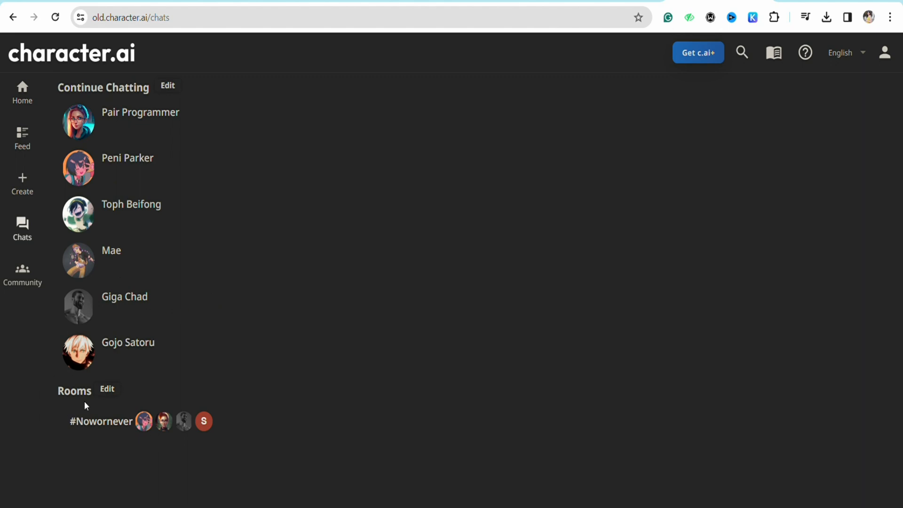
pyautogui.moveTo(203, 421)
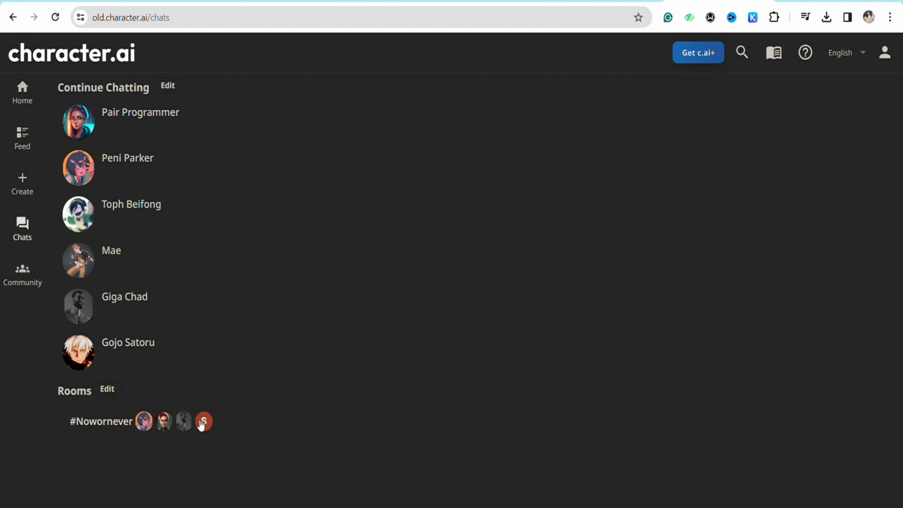
# Step: Bring up the share form 'My chat with Peni Parker, Lily, Giga Chad' for the #Nowornever room
pyautogui.click(102, 421)
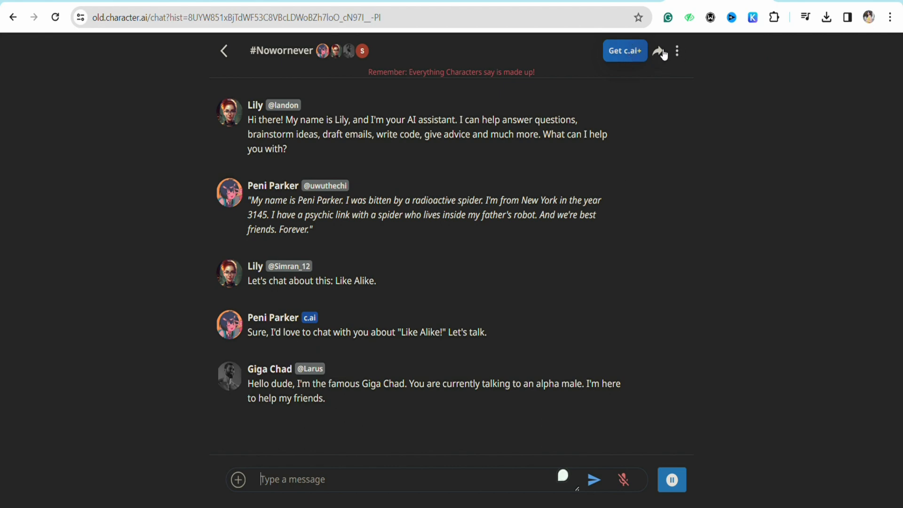
pyautogui.click(658, 51)
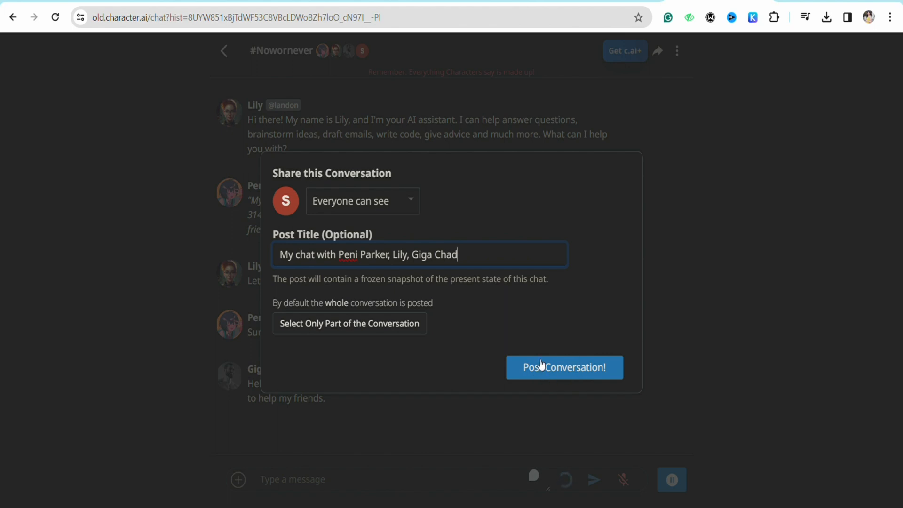
# Step: Post the whole conversation publicly and copy its share link
pyautogui.click(564, 367)
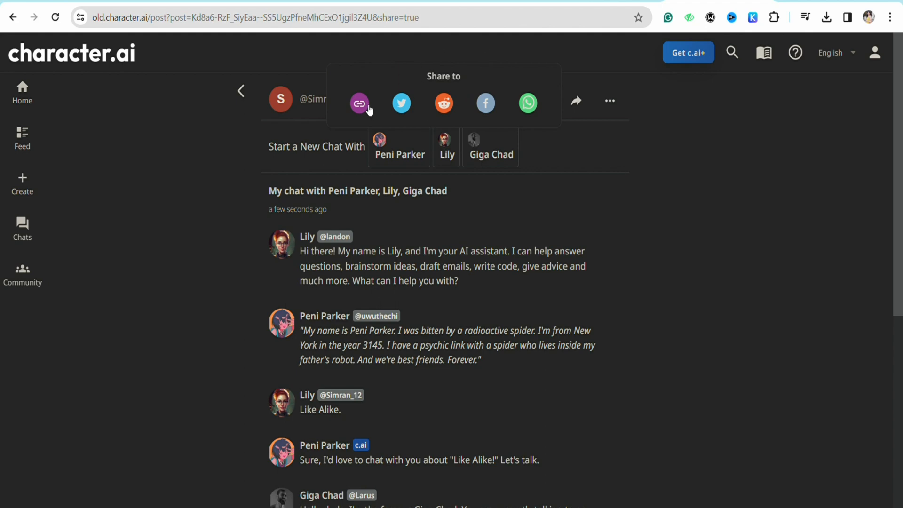
pyautogui.moveTo(510, 111)
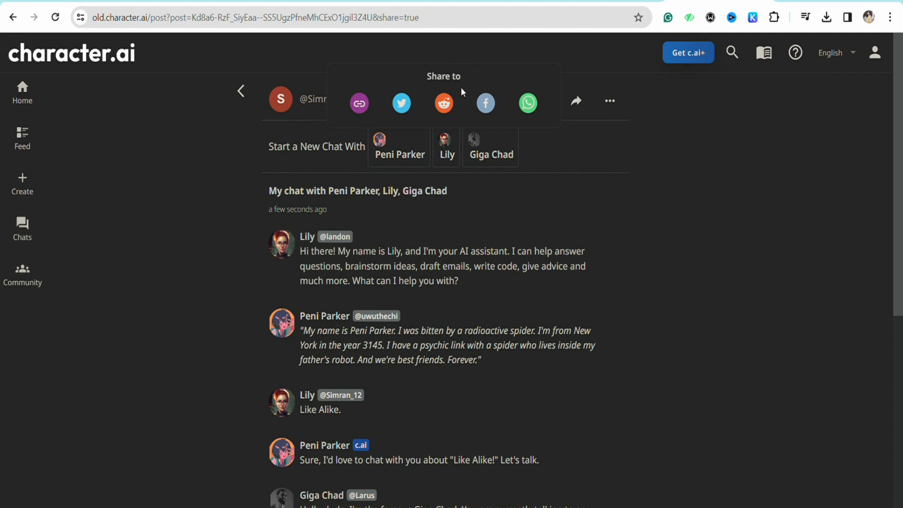
pyautogui.click(359, 103)
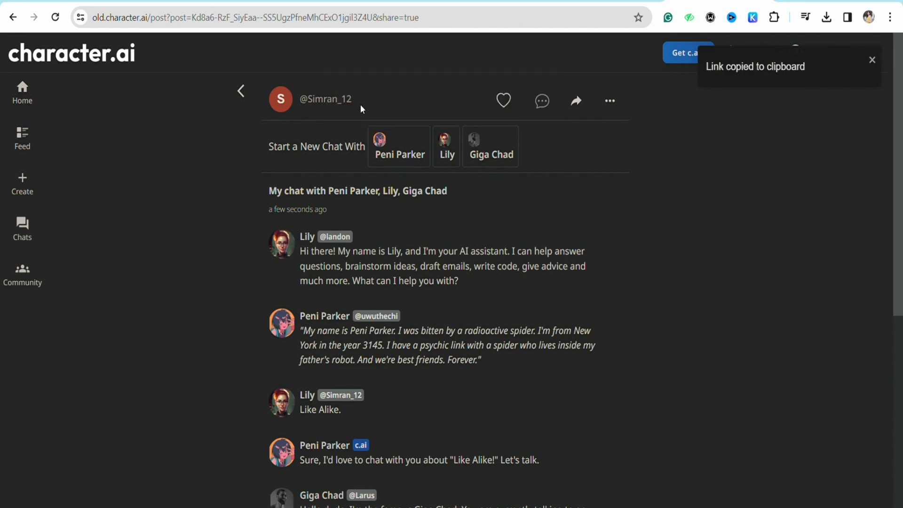
pyautogui.moveTo(371, 117)
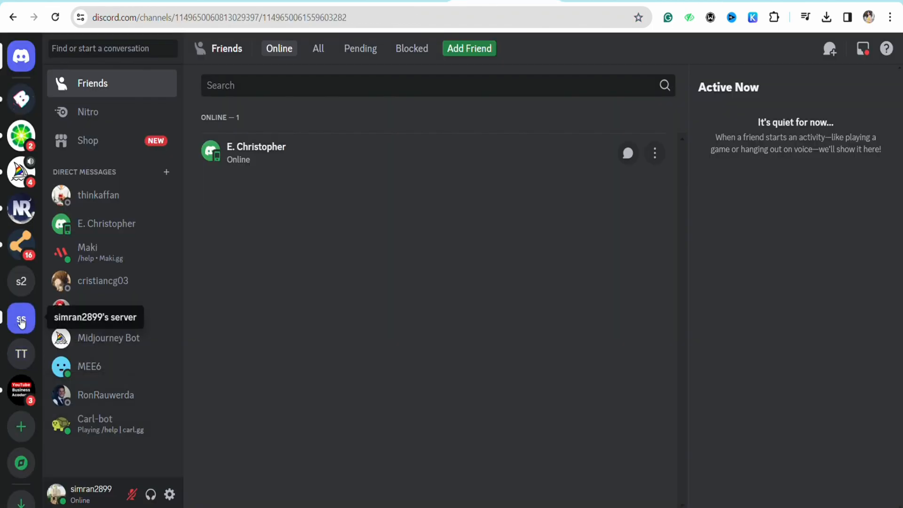
# Step: Send the link in the Discord welcome-and-rules channel and return to Character.AI
pyautogui.click(20, 318)
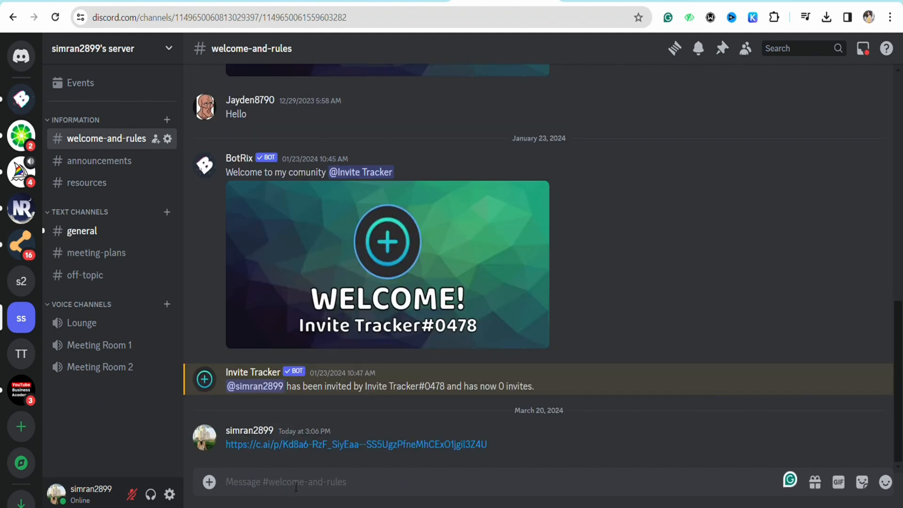
pyautogui.click(357, 444)
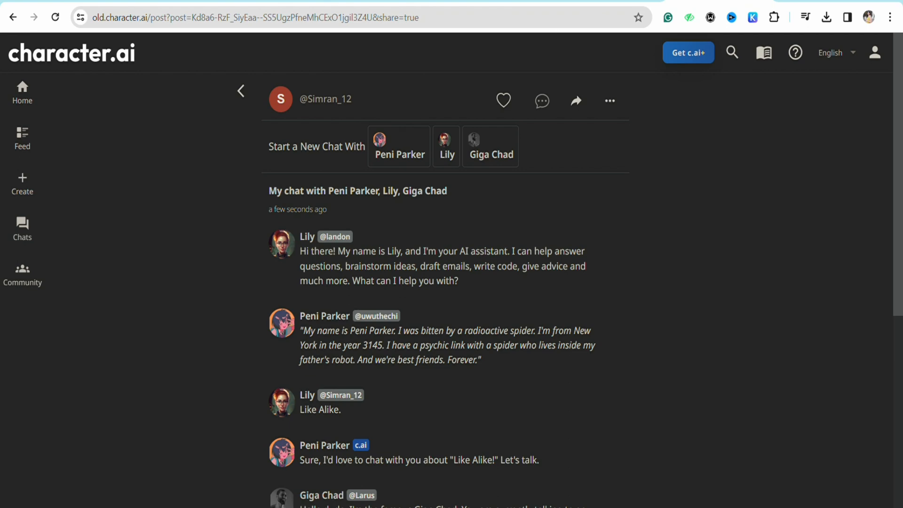